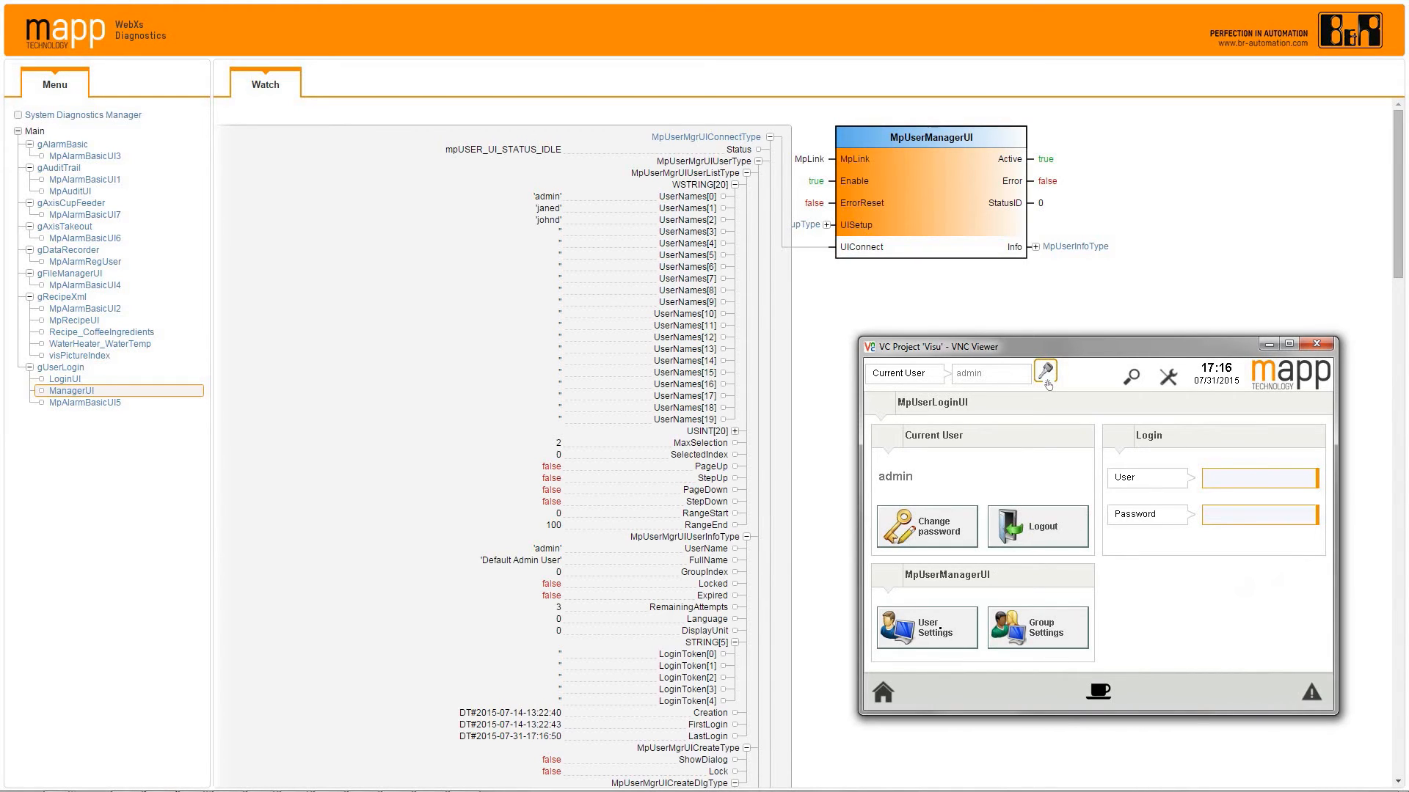
Open MpUserManagerUI User Settings to list users admin, janed and johnd
left_click(926, 627)
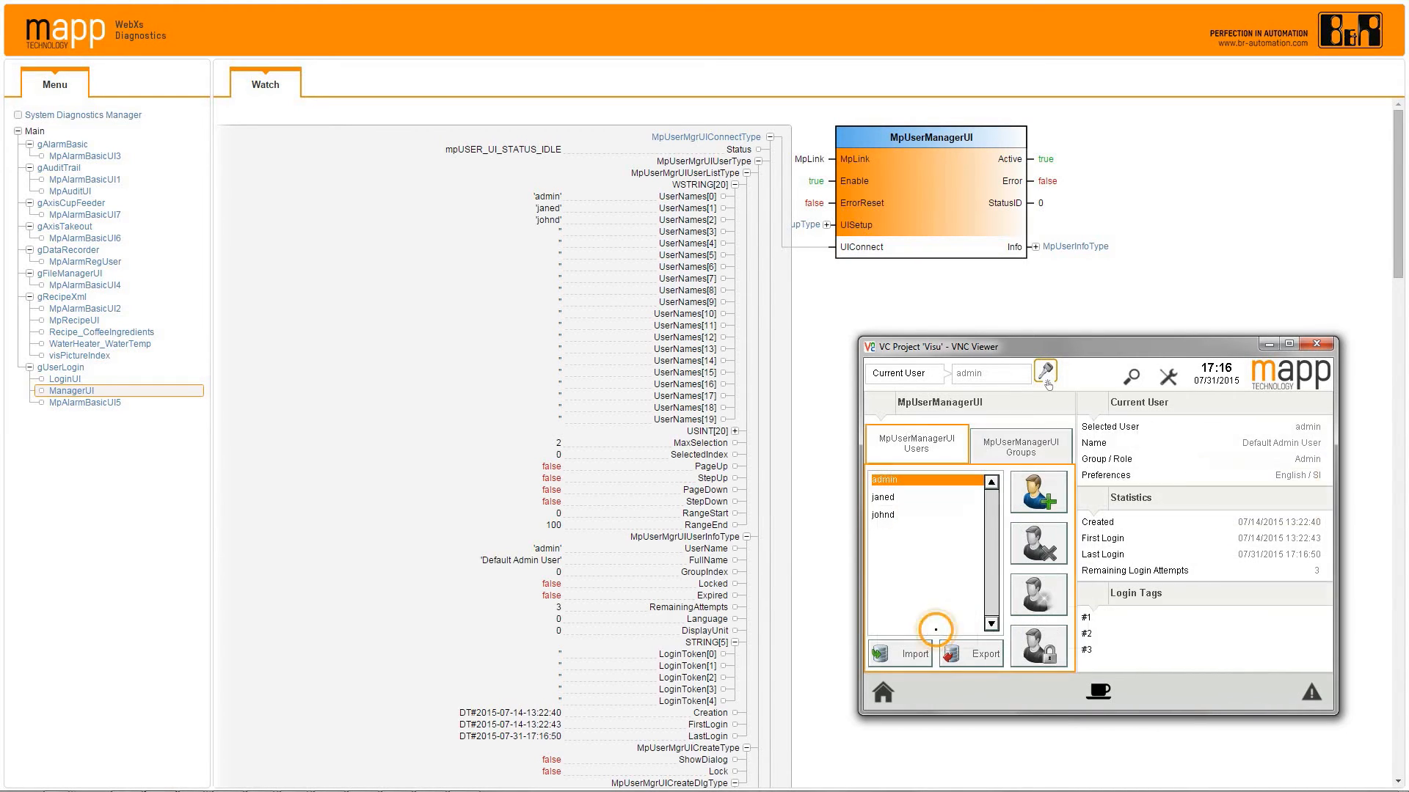
left_click(882, 496)
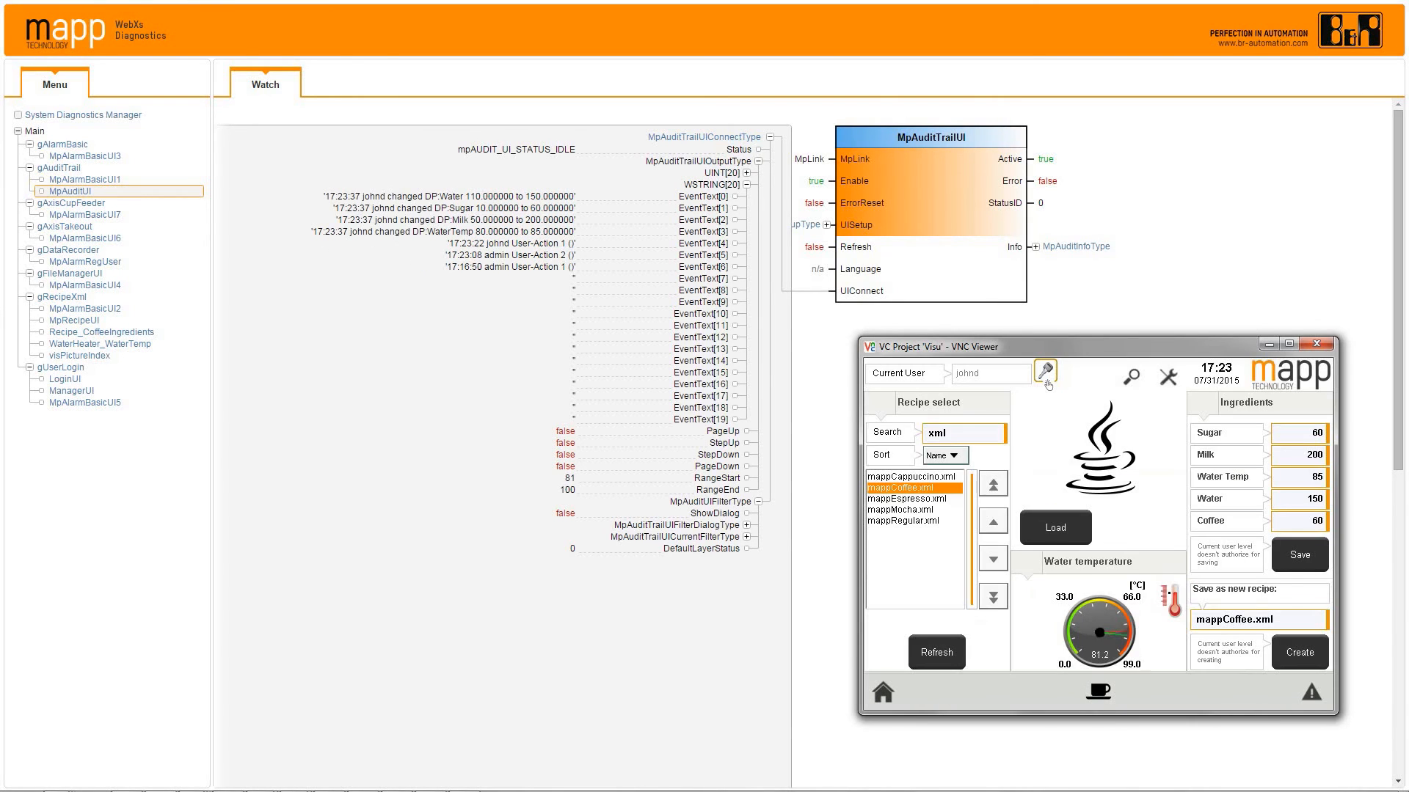
Return to the visualization home screen and open the MpAudit event list
left_click(882, 692)
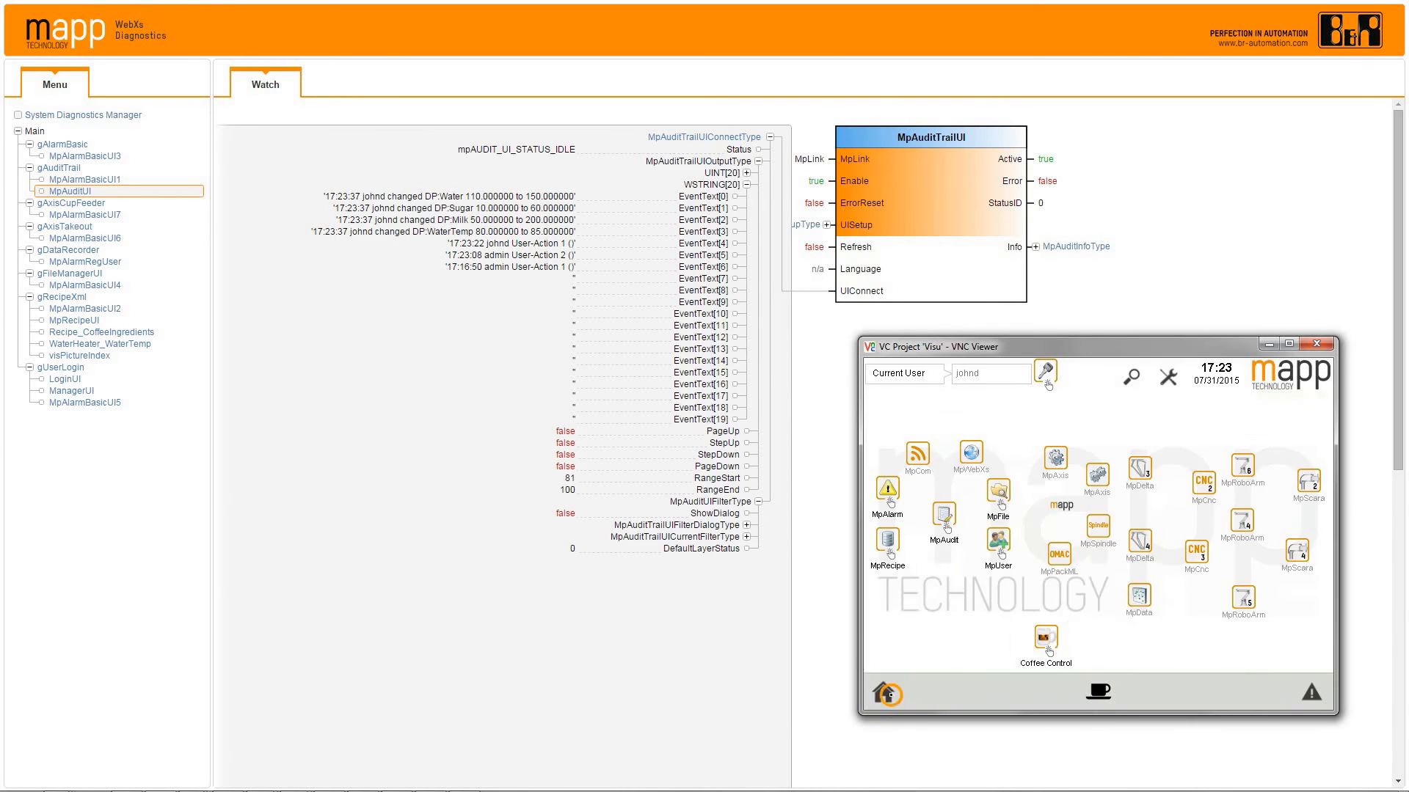
left_click(943, 522)
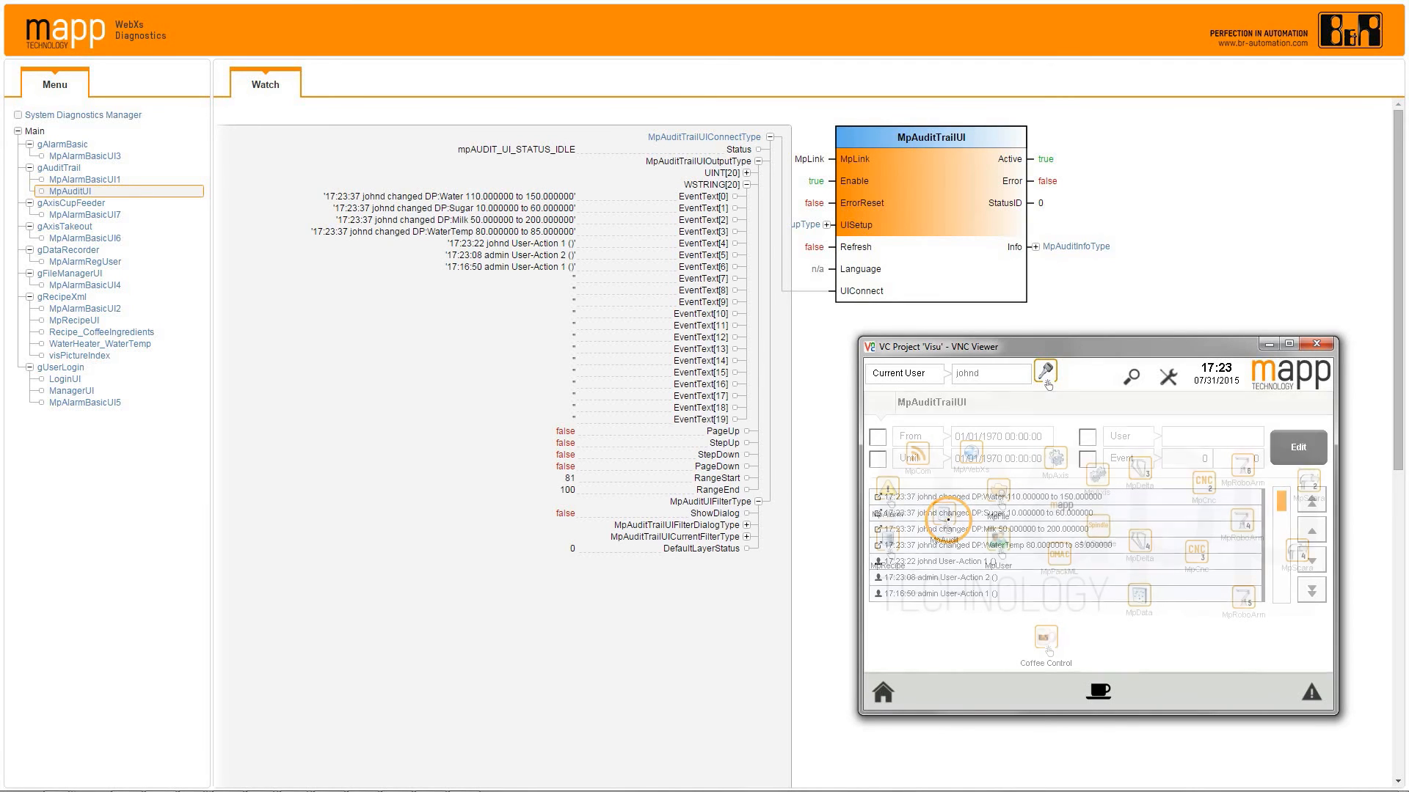